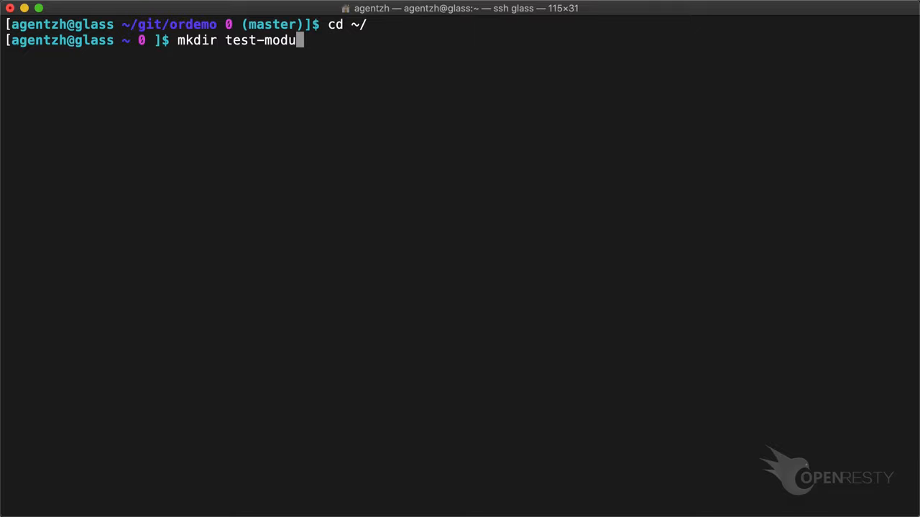
type("mkdir logs conf lua")
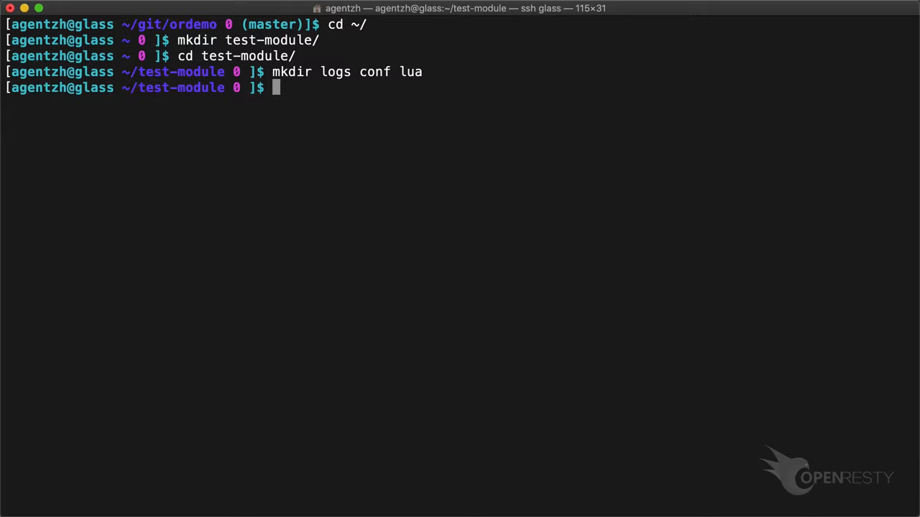
type("vi")
type("function _M.")
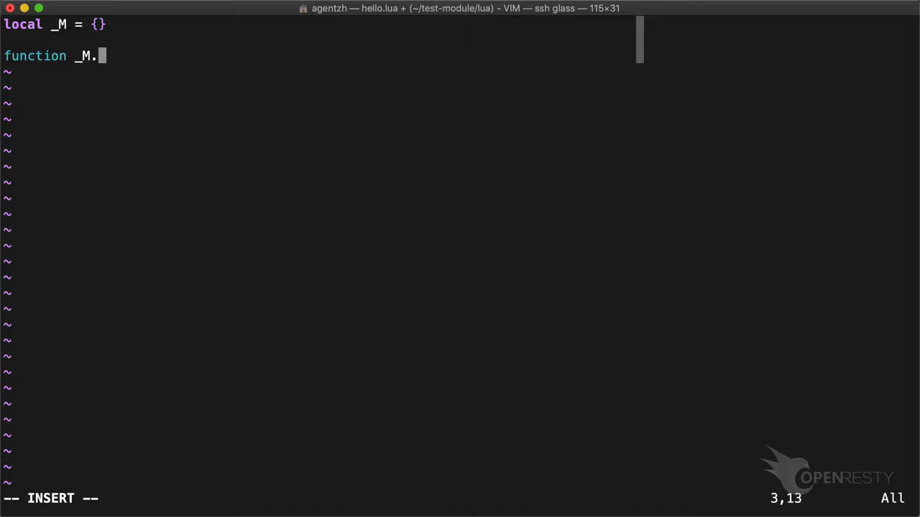
type("greet(name)")
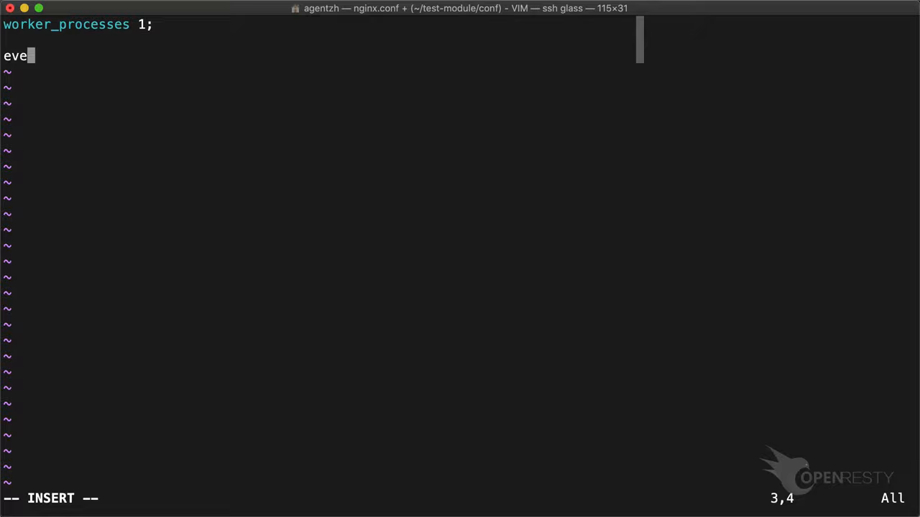
type("nts {")
type("lua_package_path \"$prefix")
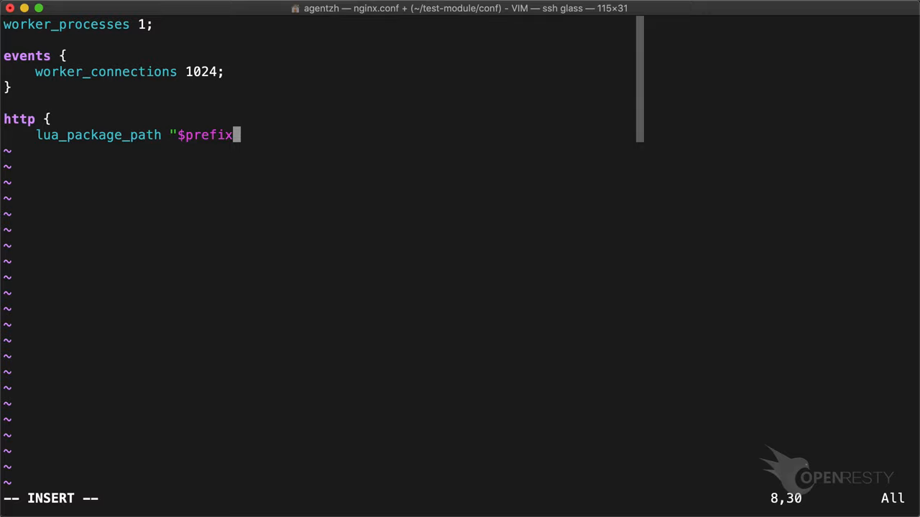
type("/lua/?.lua;;\";")
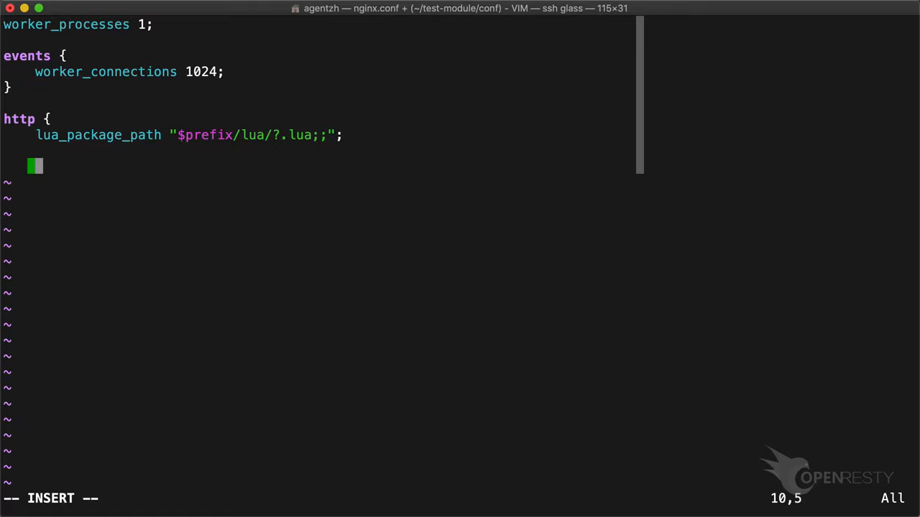
type("server {")
type("default_type text/plain;")
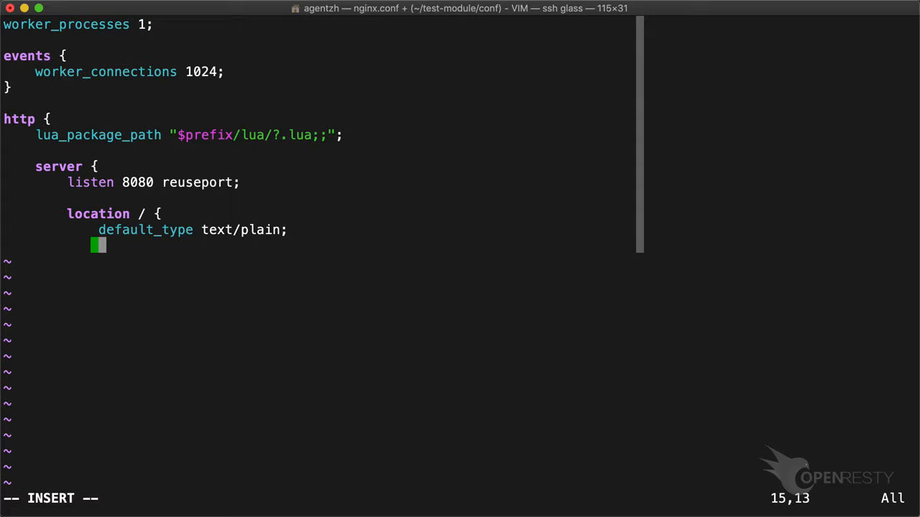
type("content_by_lua_block {")
type("local hello = require \"hello")
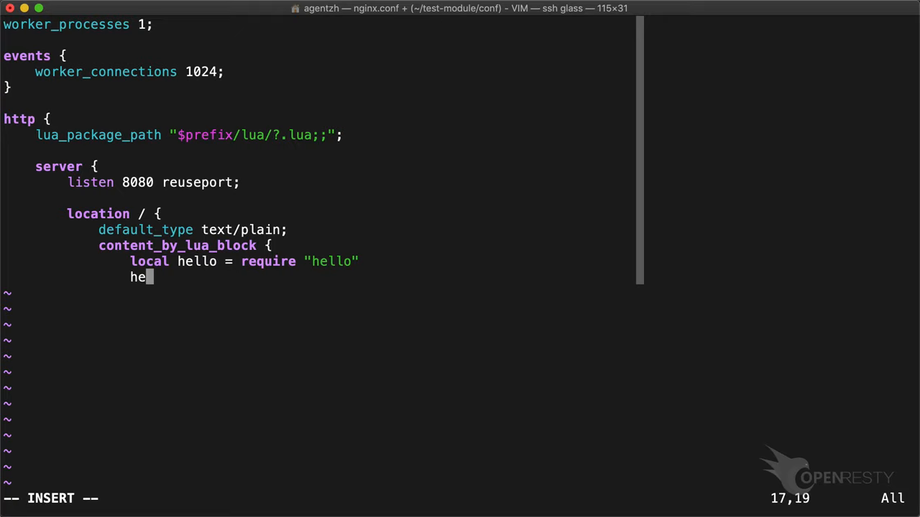
type("llo.greet(\"a Lua module\")")
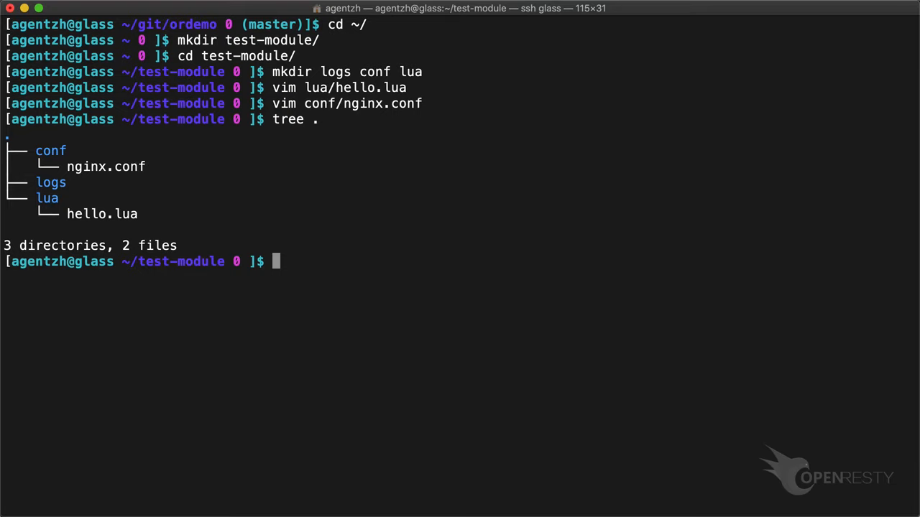
type("curl 'http://127.0.0.1:8080/")
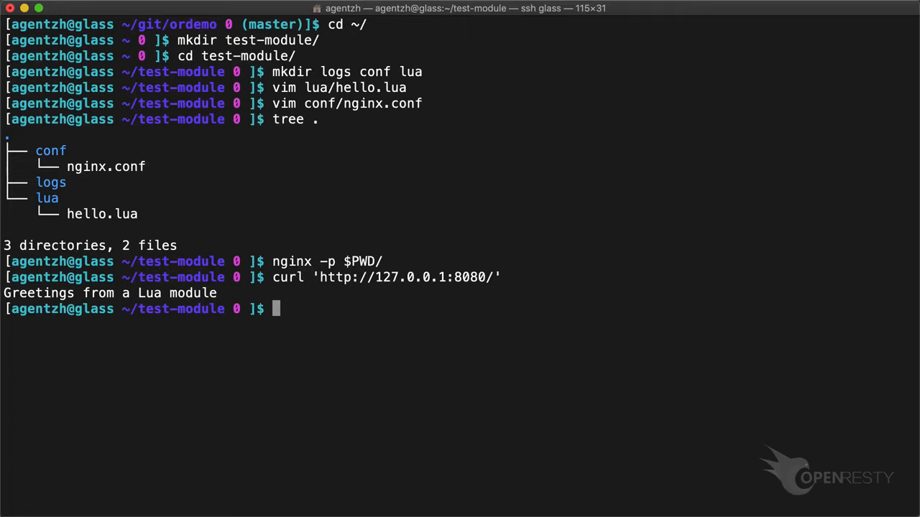
type("tail logs/error.log")
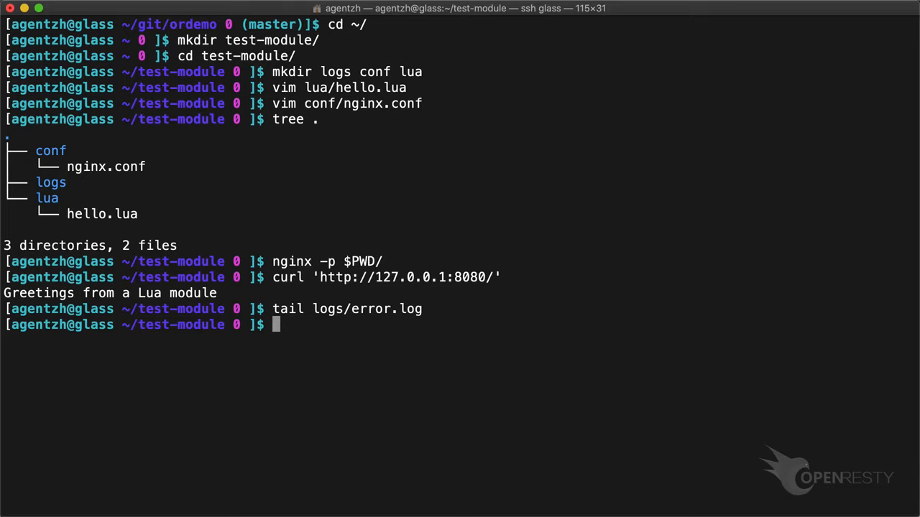
type("vim conf/nginx.conf")
type("kill -HUP `cat logs/nginx.pid")
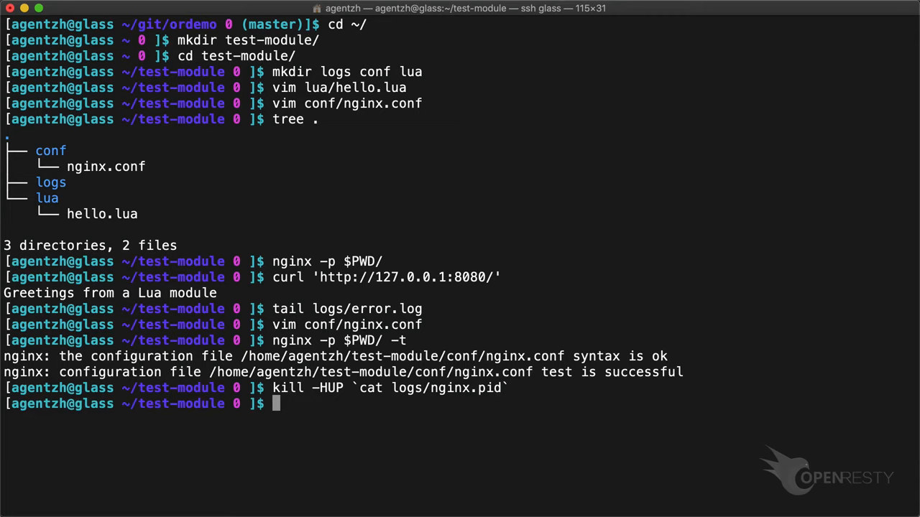
type("curl")
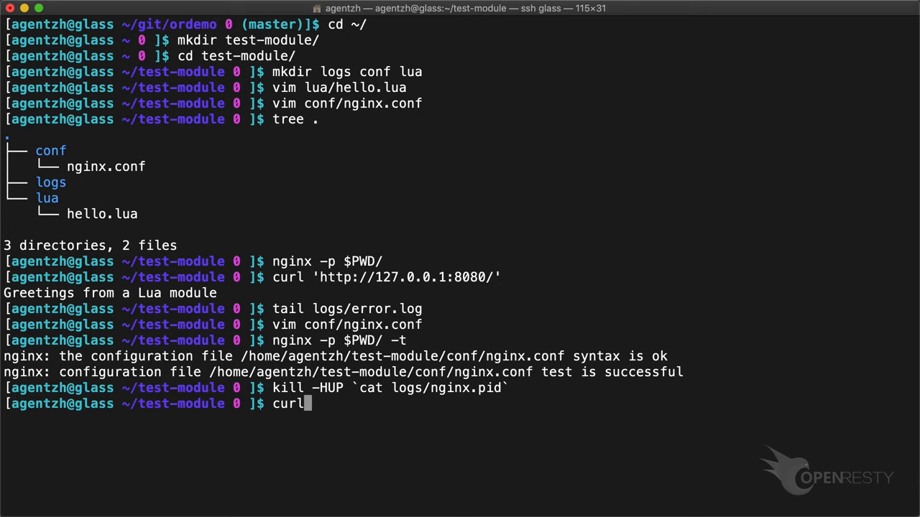